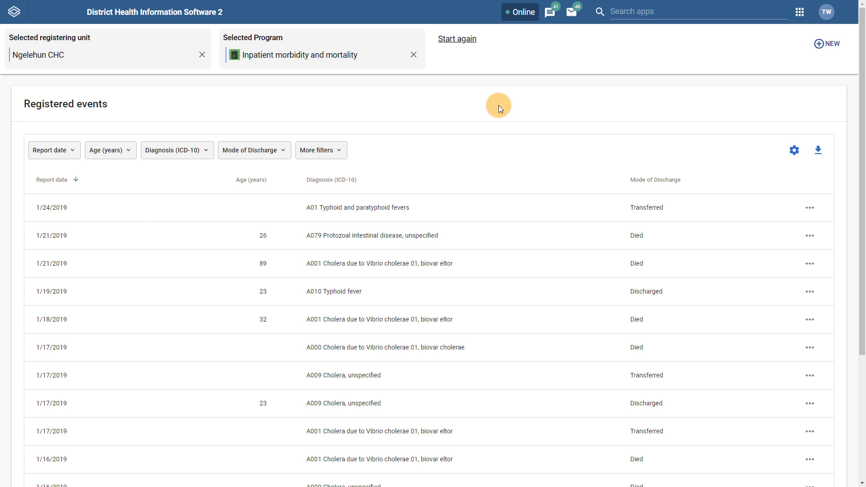
- Clear Ngelehun CHC and pick Njandama MCHP under Bo > Badjia as the registering unit
left_click(107, 48)
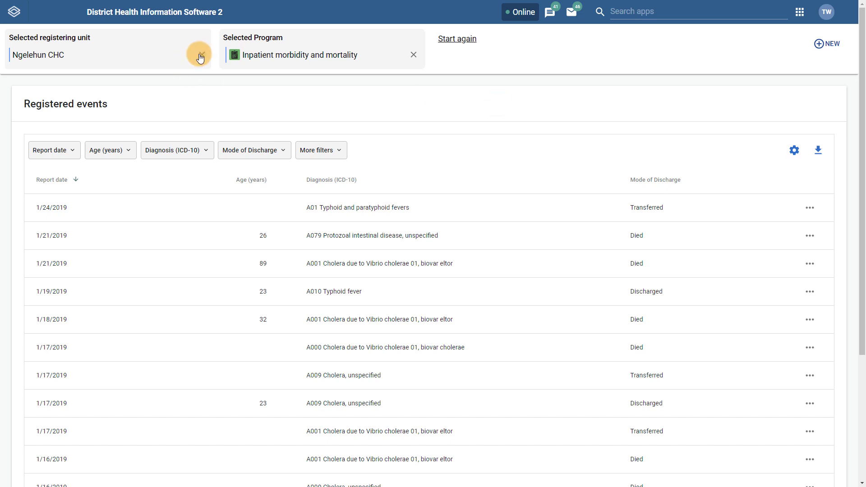
left_click(199, 57)
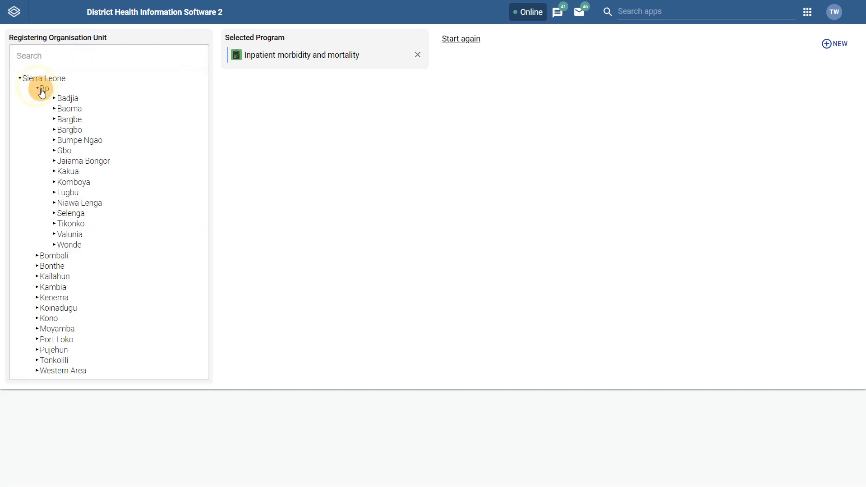
left_click(55, 98)
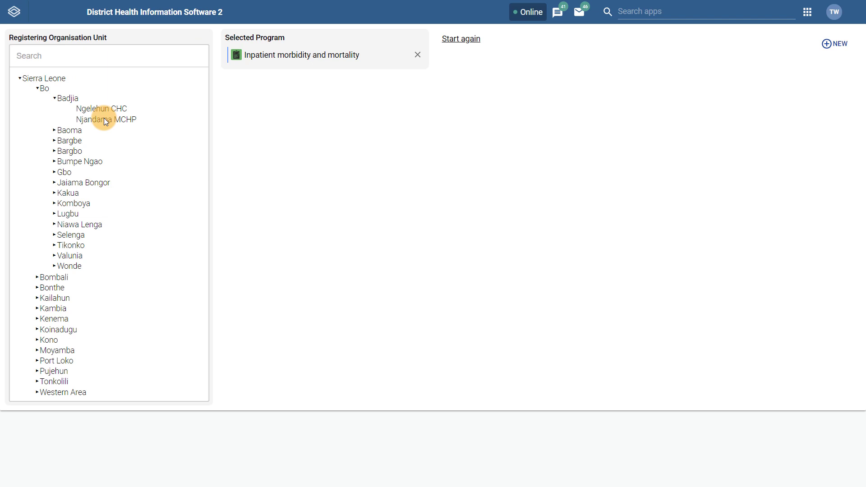
left_click(106, 120)
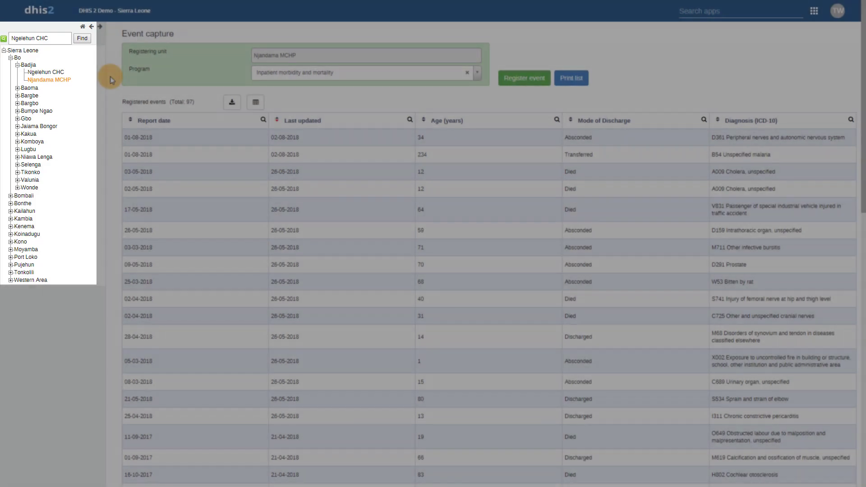
- Leave the legacy Njandama MCHP event list and return to the Capture app's program choice
left_click(325, 55)
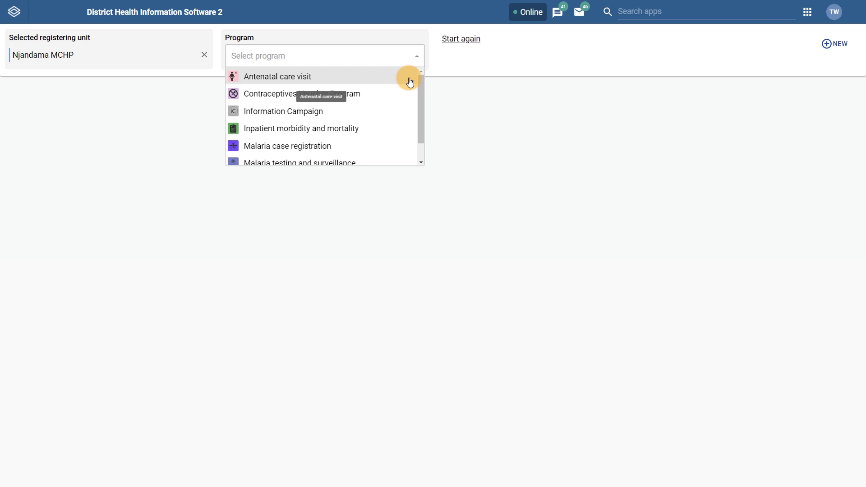
mouse_move(392, 128)
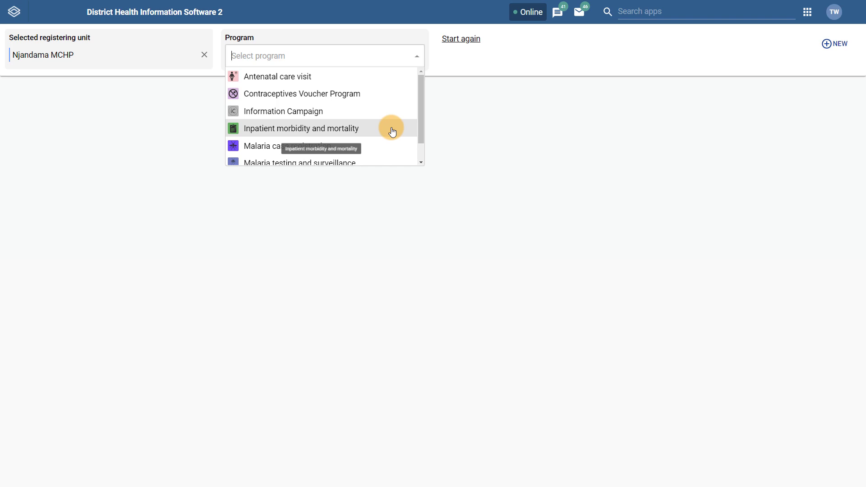
- Select the Inpatient morbidity and mortality program to load Njandama MCHP's registered events
left_click(301, 128)
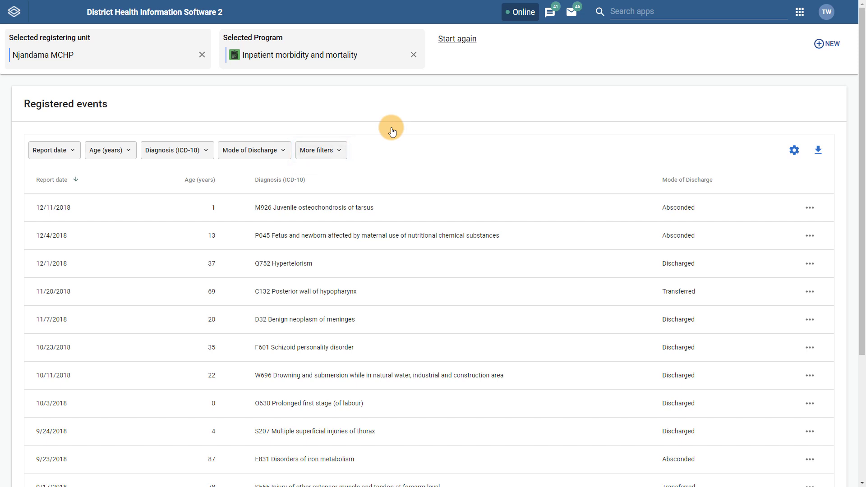
- Add Gender from More filters and close its options without choosing any gender
left_click(321, 150)
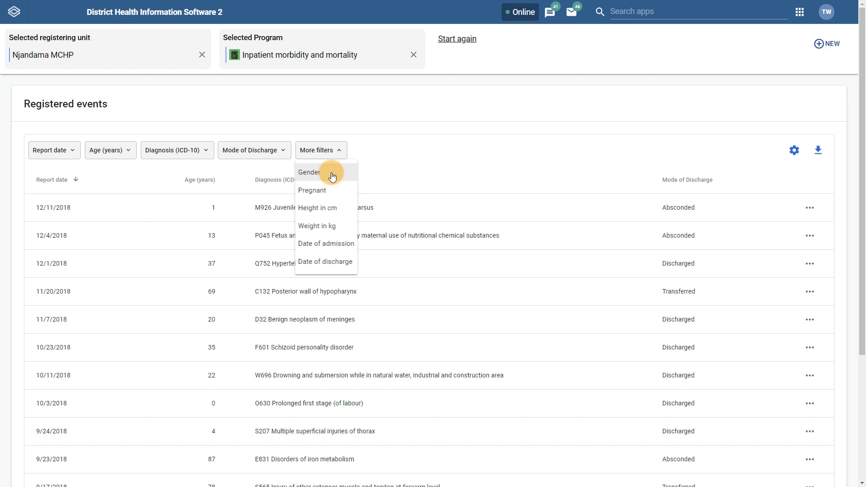
left_click(310, 172)
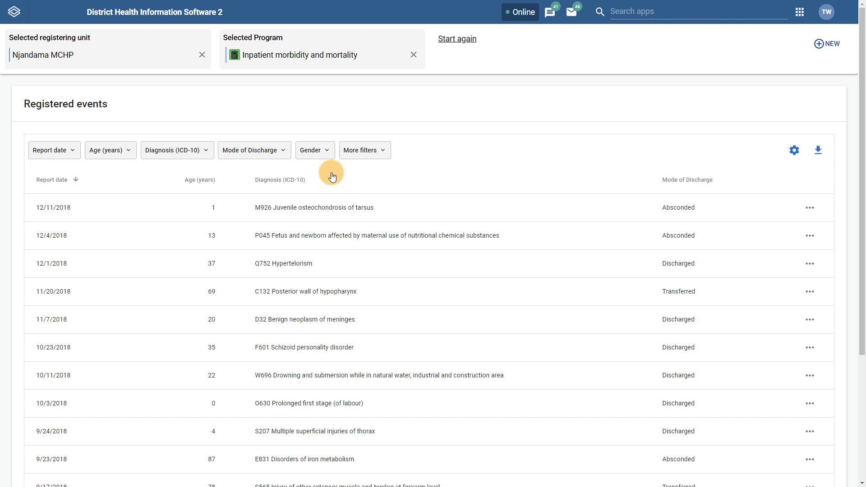
left_click(313, 149)
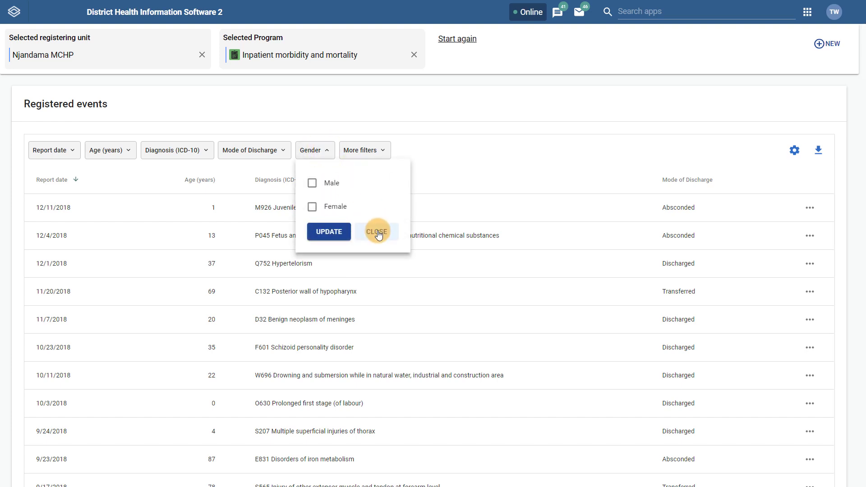
left_click(378, 231)
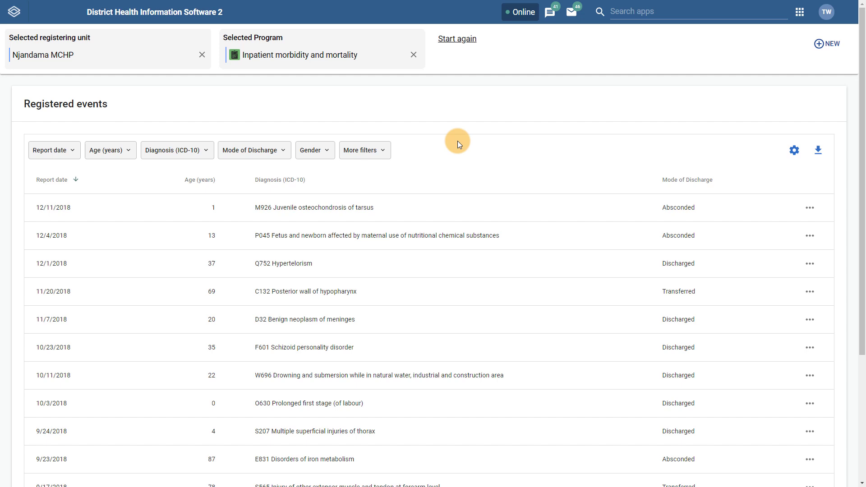
left_click(794, 150)
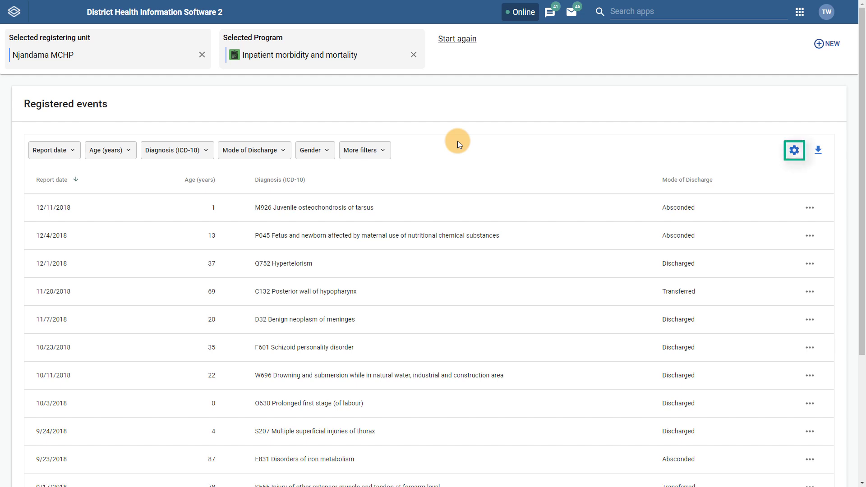
- Tick the Gender and Date of admission columns and drag Date of admission to second place
left_click(793, 149)
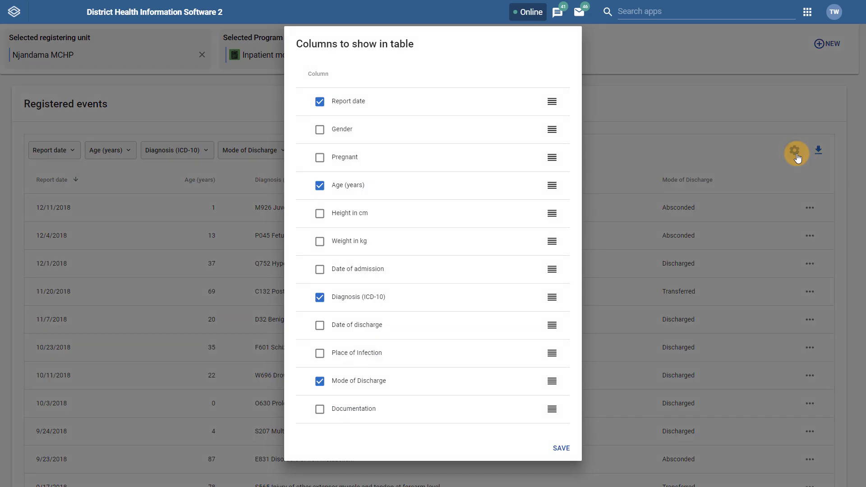
mouse_move(519, 178)
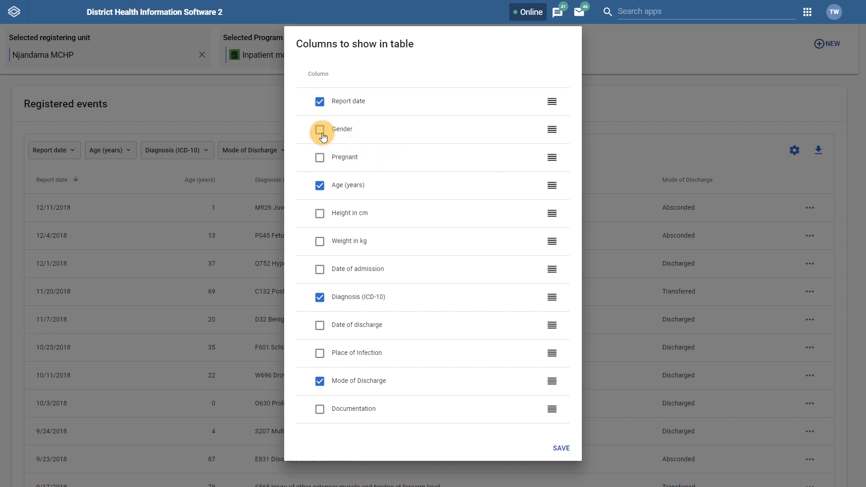
left_click(320, 130)
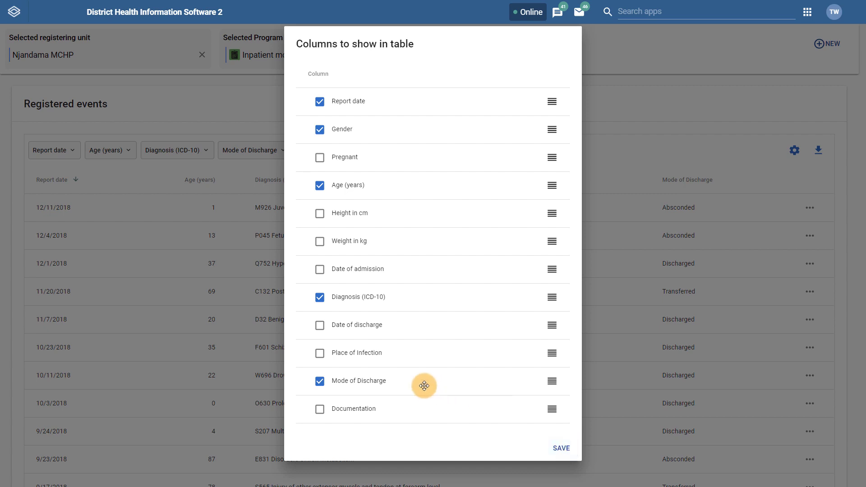
left_click(320, 269)
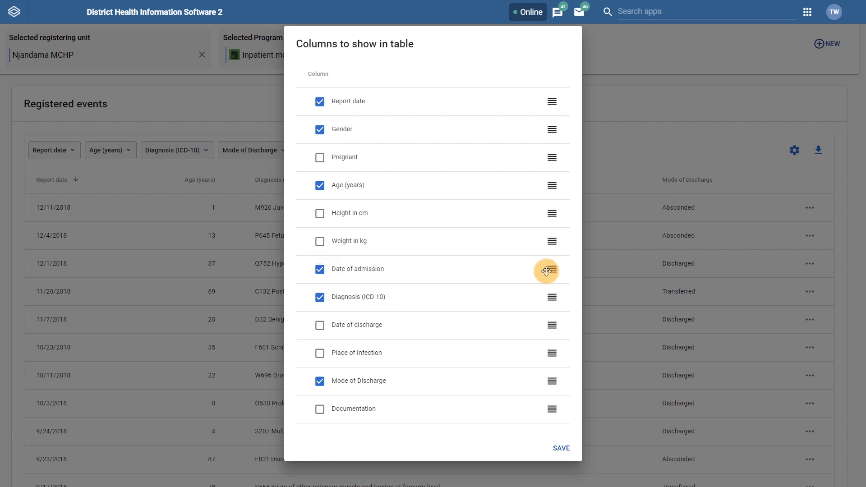
left_click_drag(551, 269, 551, 130)
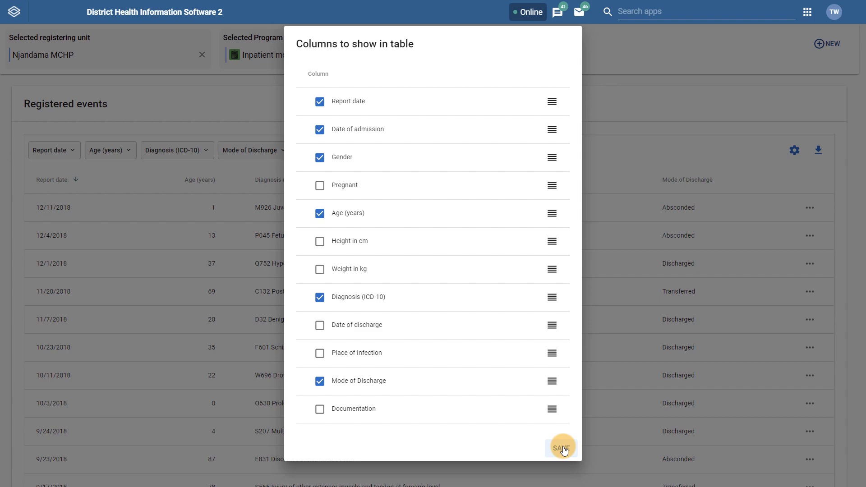
- Save the column layout and list the JSON, XML and CSV download formats
left_click(561, 448)
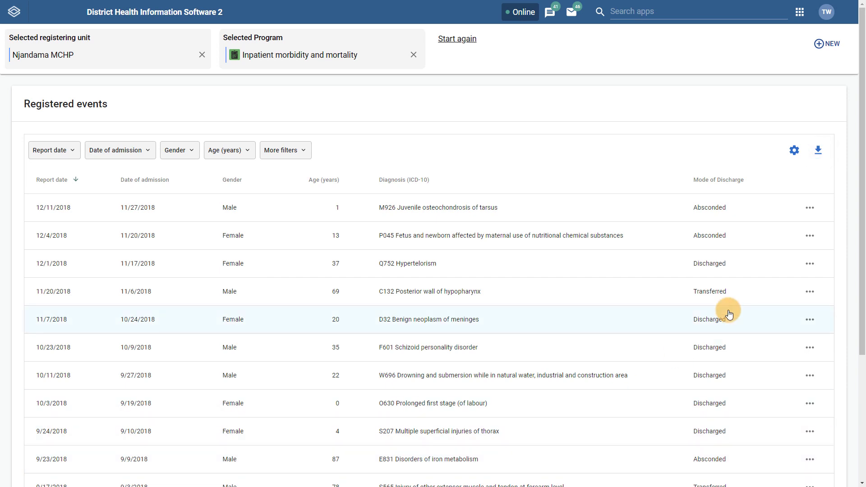
left_click(818, 150)
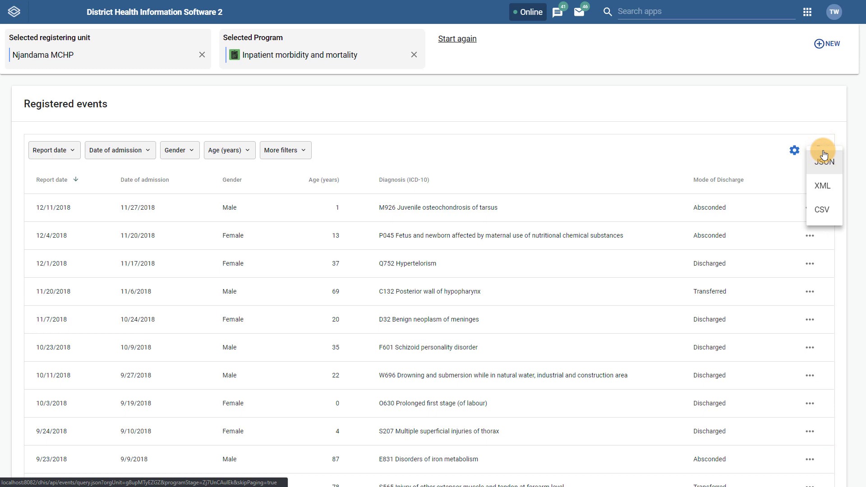